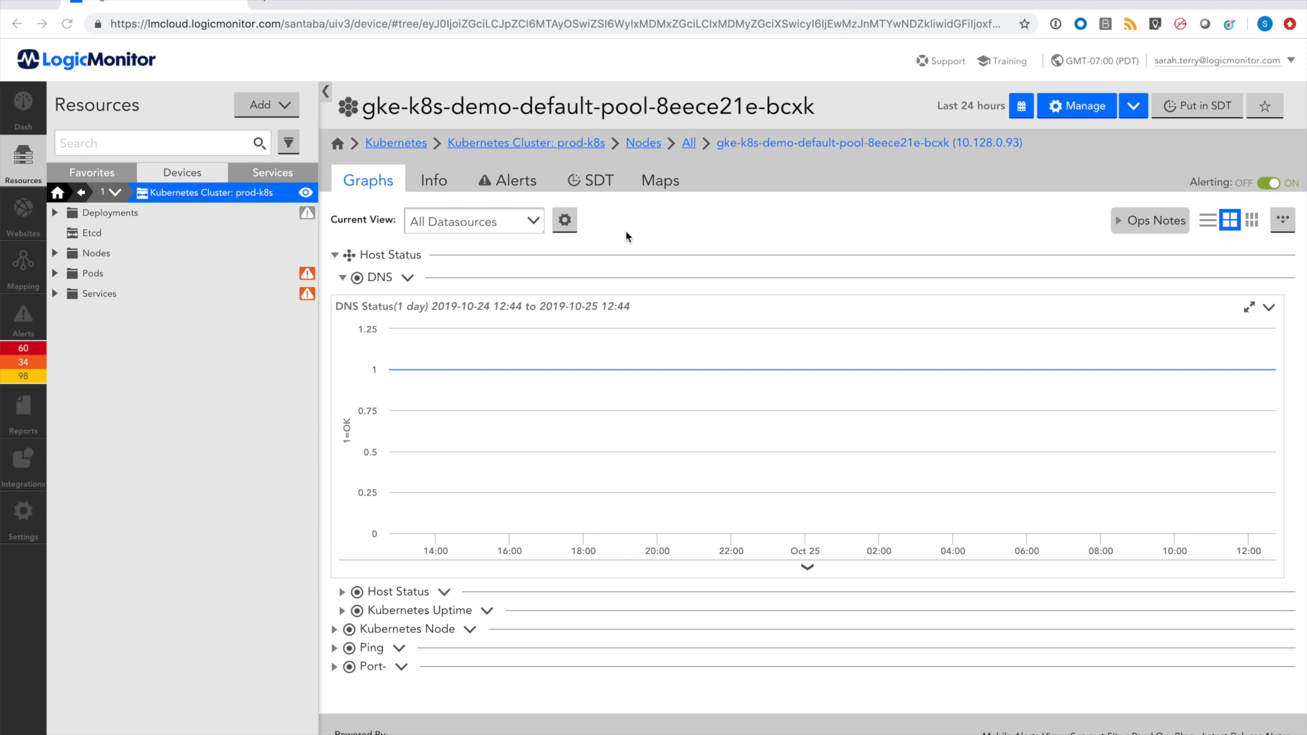
pyautogui.moveTo(14, 263)
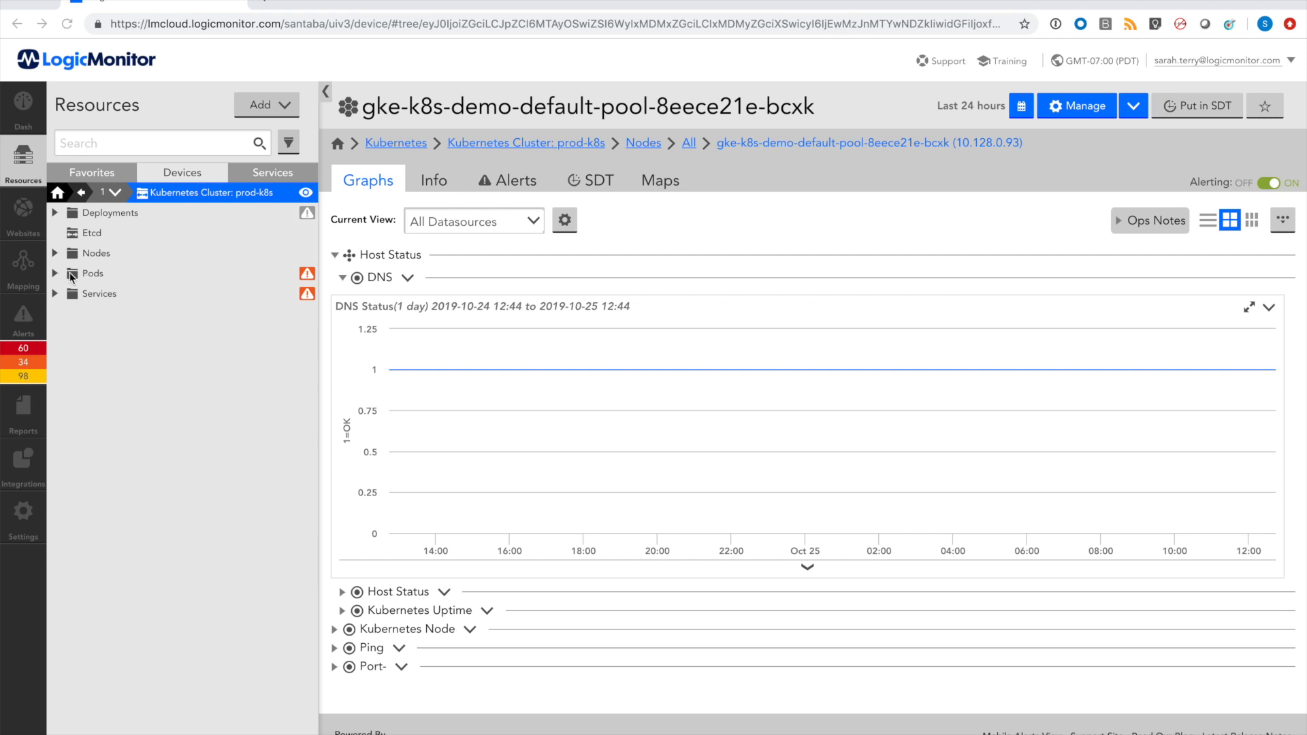
pyautogui.moveTo(57, 278)
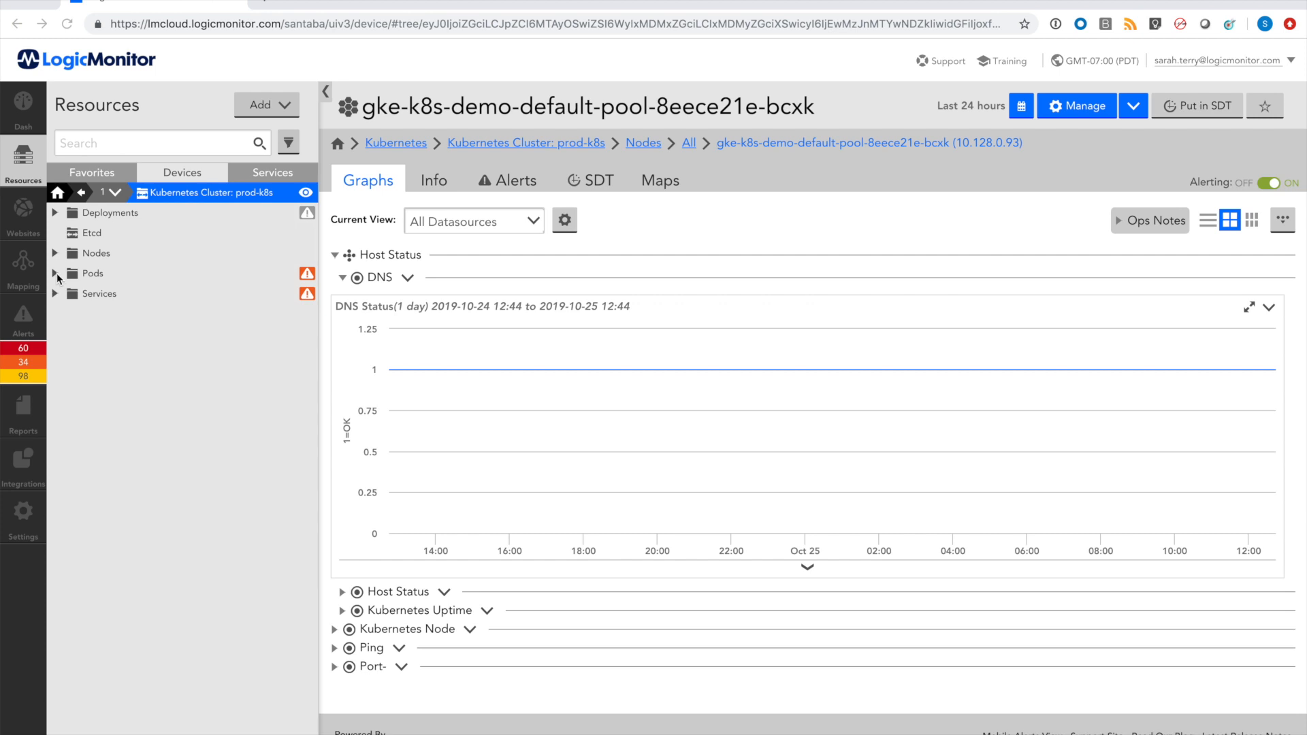
# Step: Expand the cluster's Pods group down to the frontend-74b4665db5-vvwcj pod's datasources
pyautogui.click(54, 274)
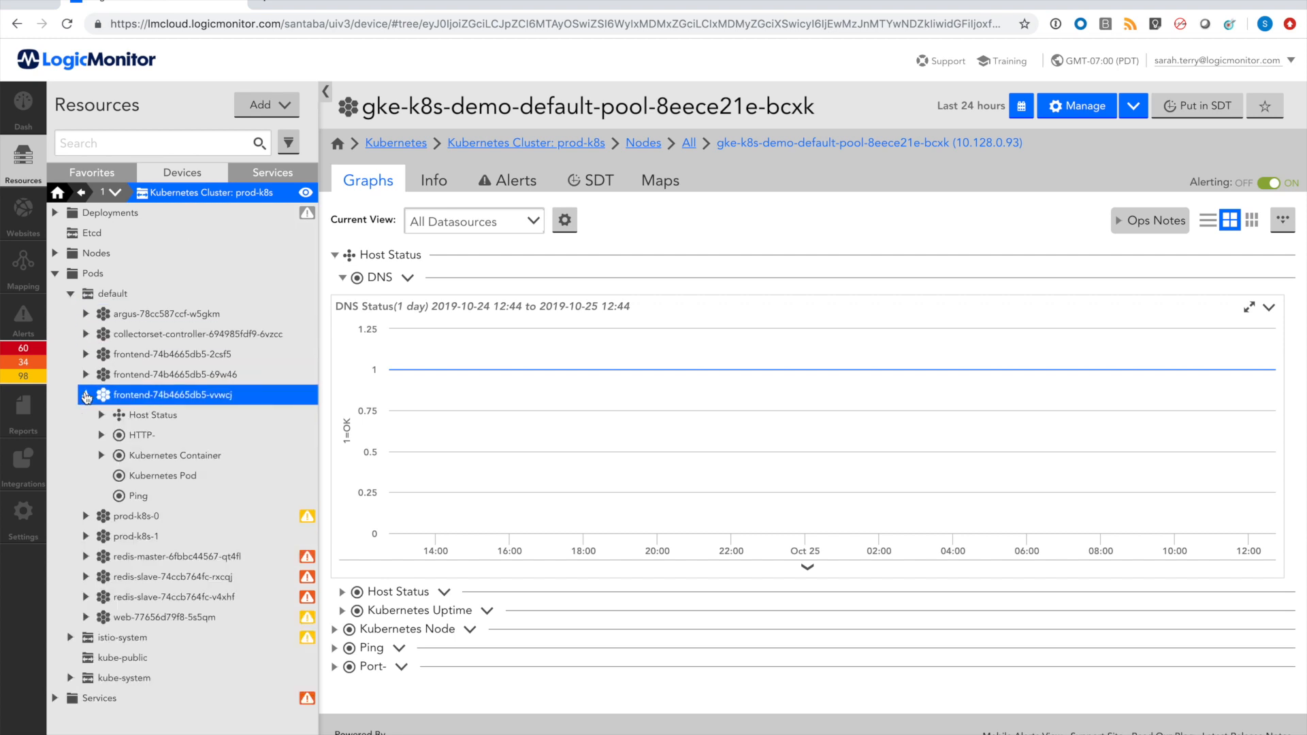
# Step: Drill into the frontend pod's Kubernetes Container group and show the php-redis container graphs
pyautogui.click(163, 476)
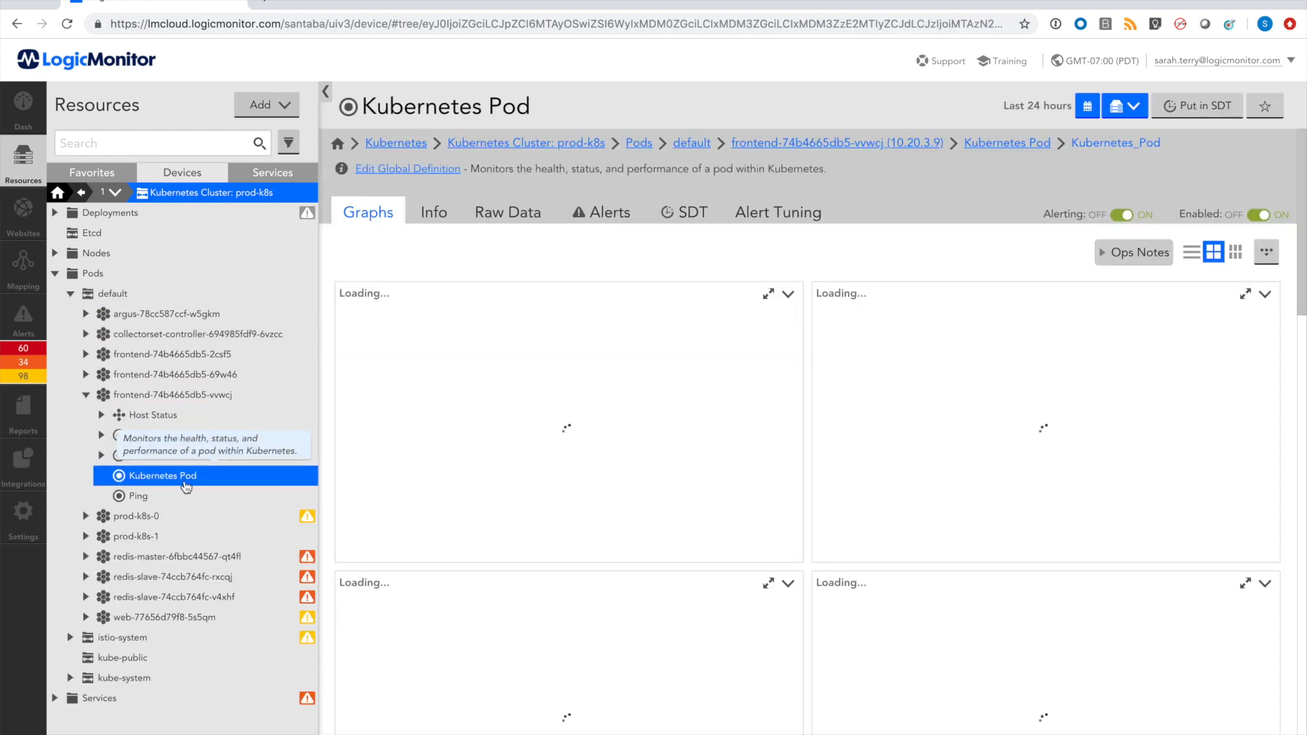
pyautogui.click(161, 477)
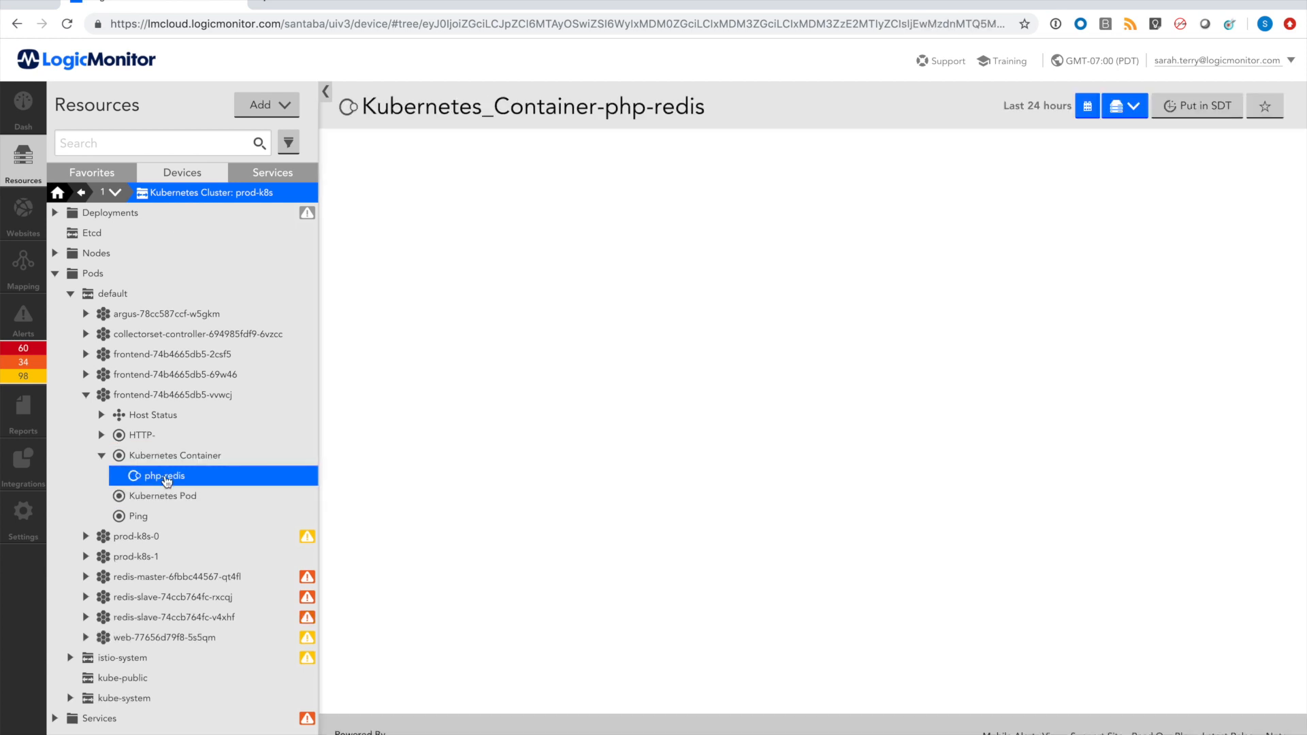
pyautogui.click(163, 477)
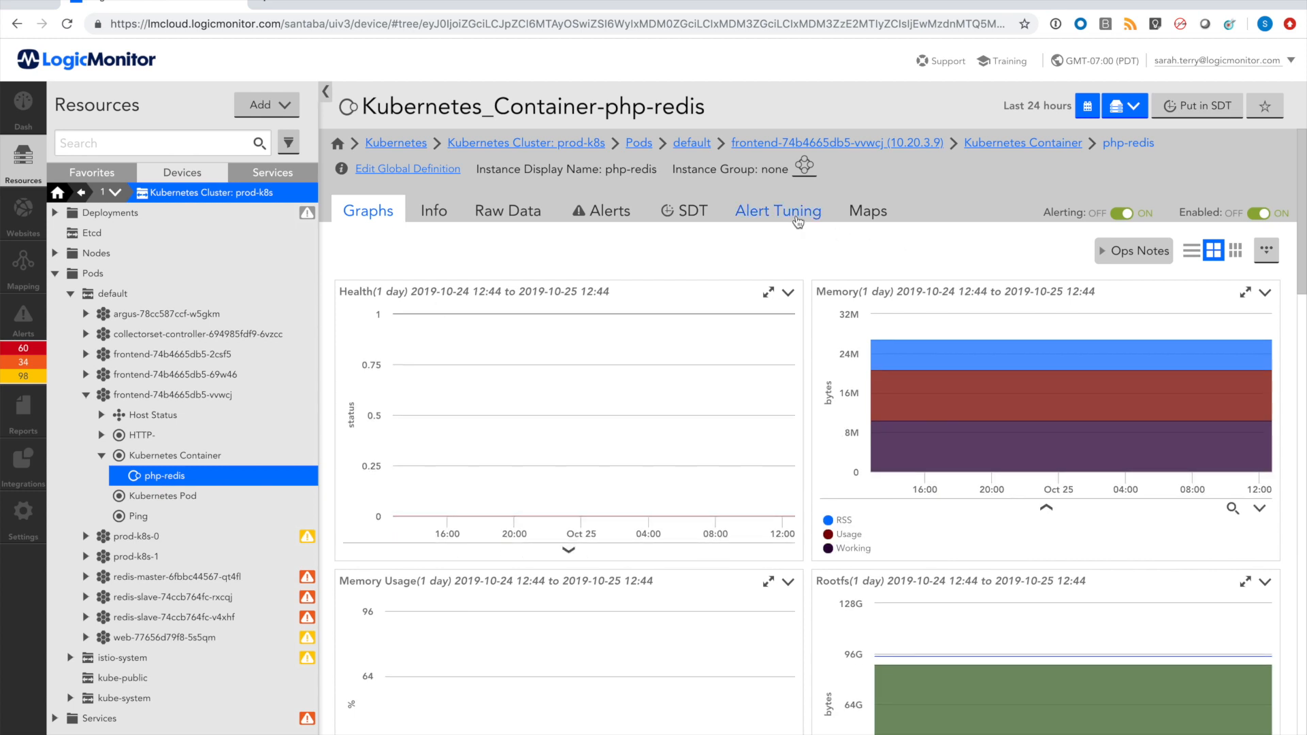
# Step: View php-redis alert tuning datapoints, then collapse Pods and list the cluster's four nodes
pyautogui.click(777, 211)
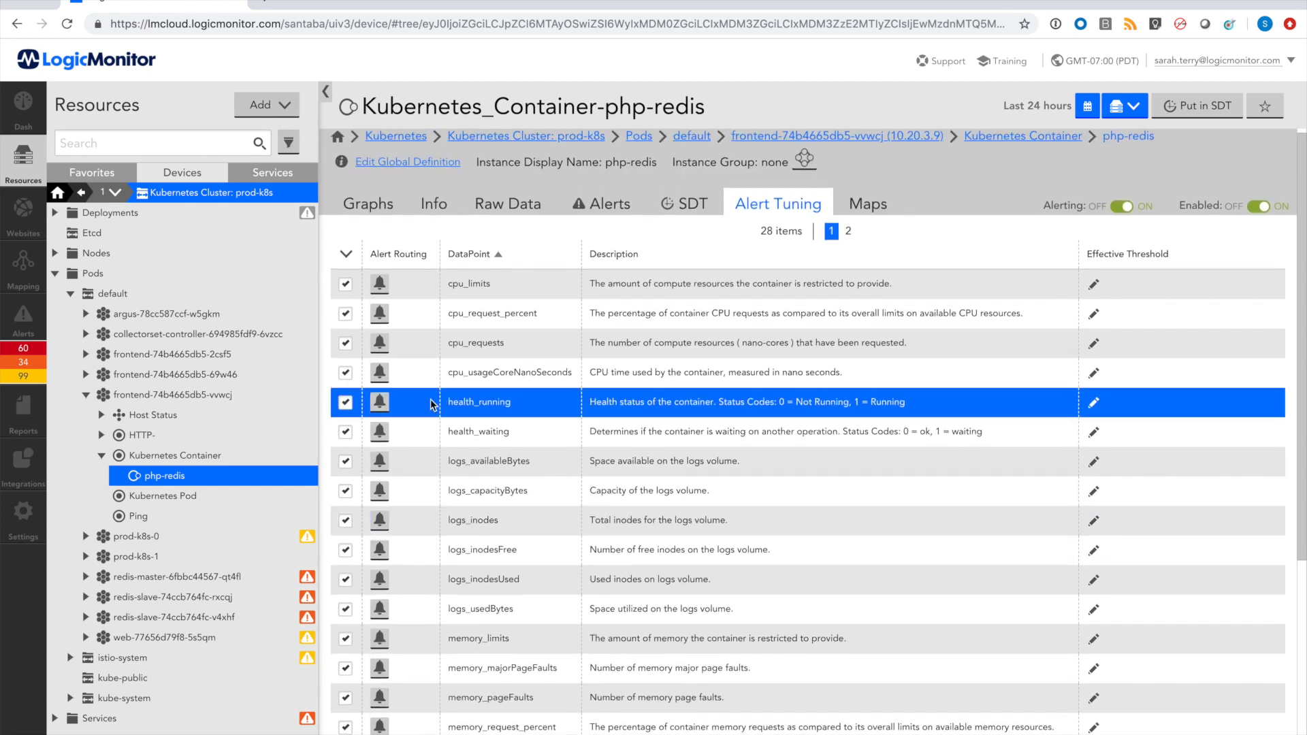
pyautogui.click(55, 272)
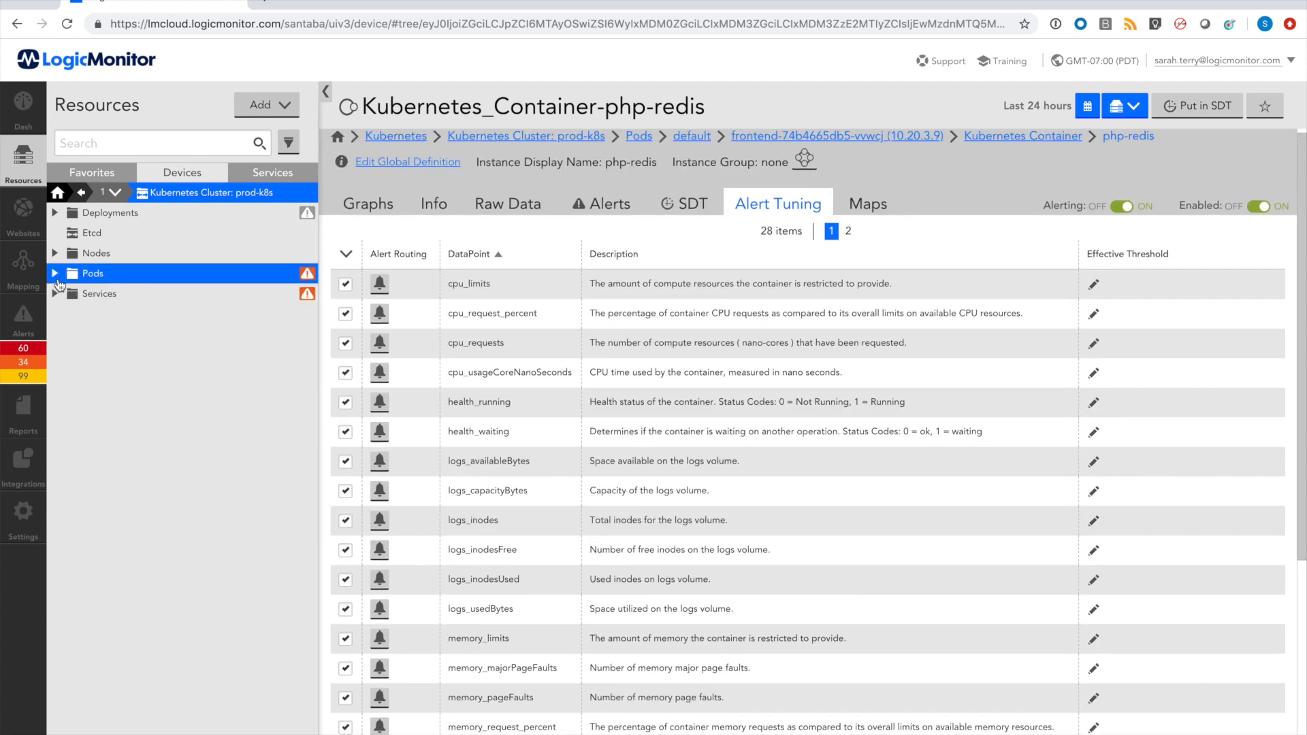
pyautogui.click(55, 253)
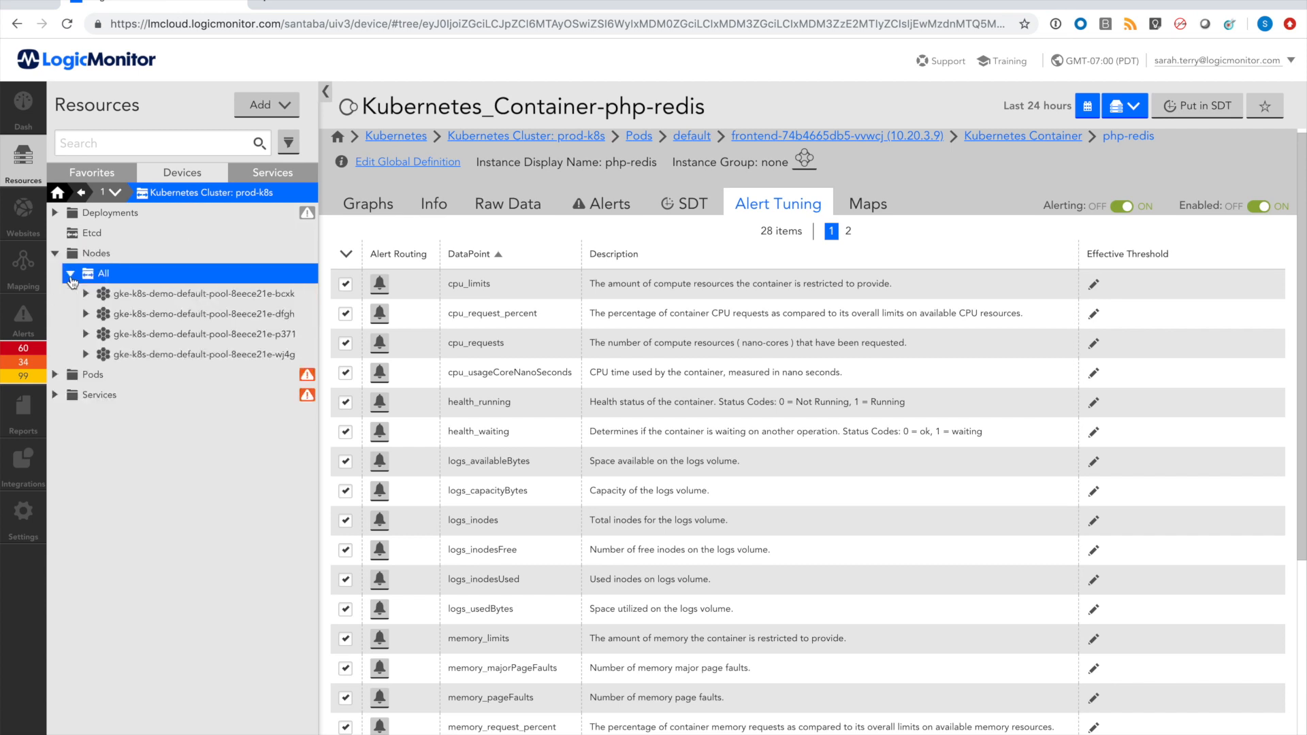
# Step: Show the bcxk node's topology map with context set to 2nd degree away
pyautogui.click(198, 294)
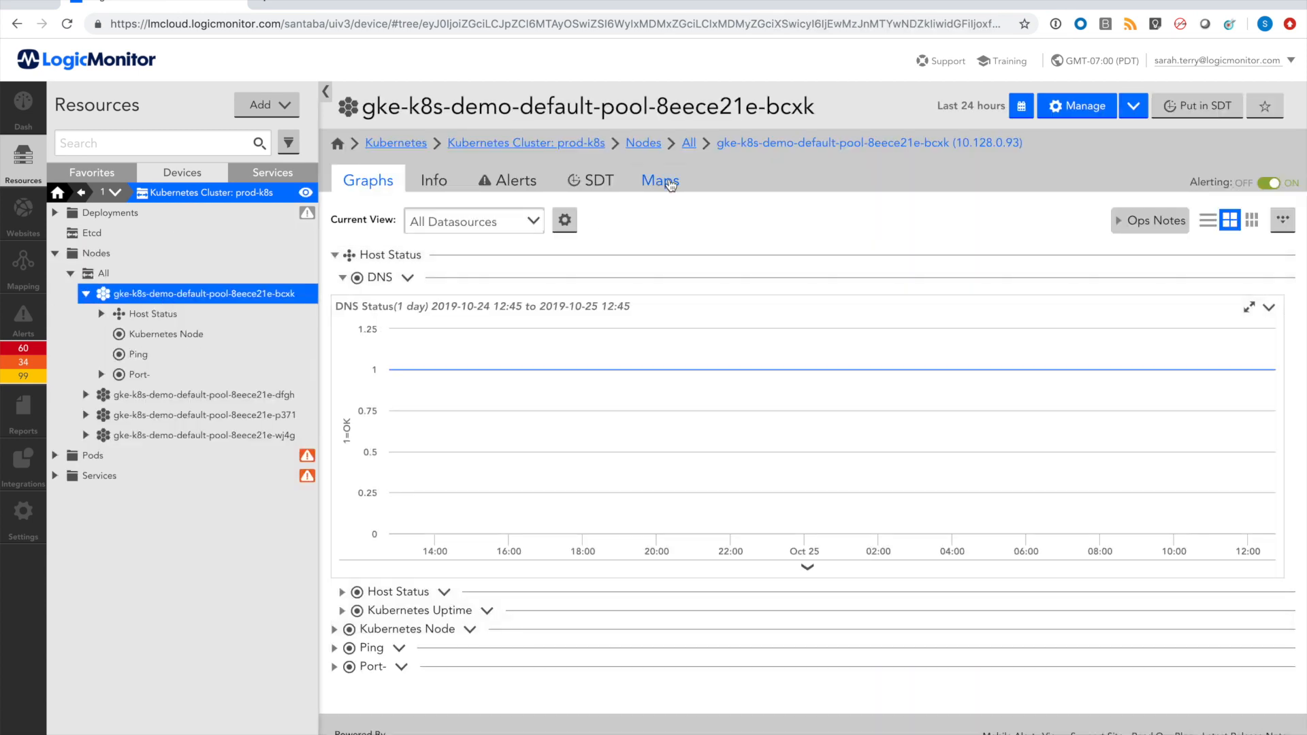
pyautogui.click(660, 180)
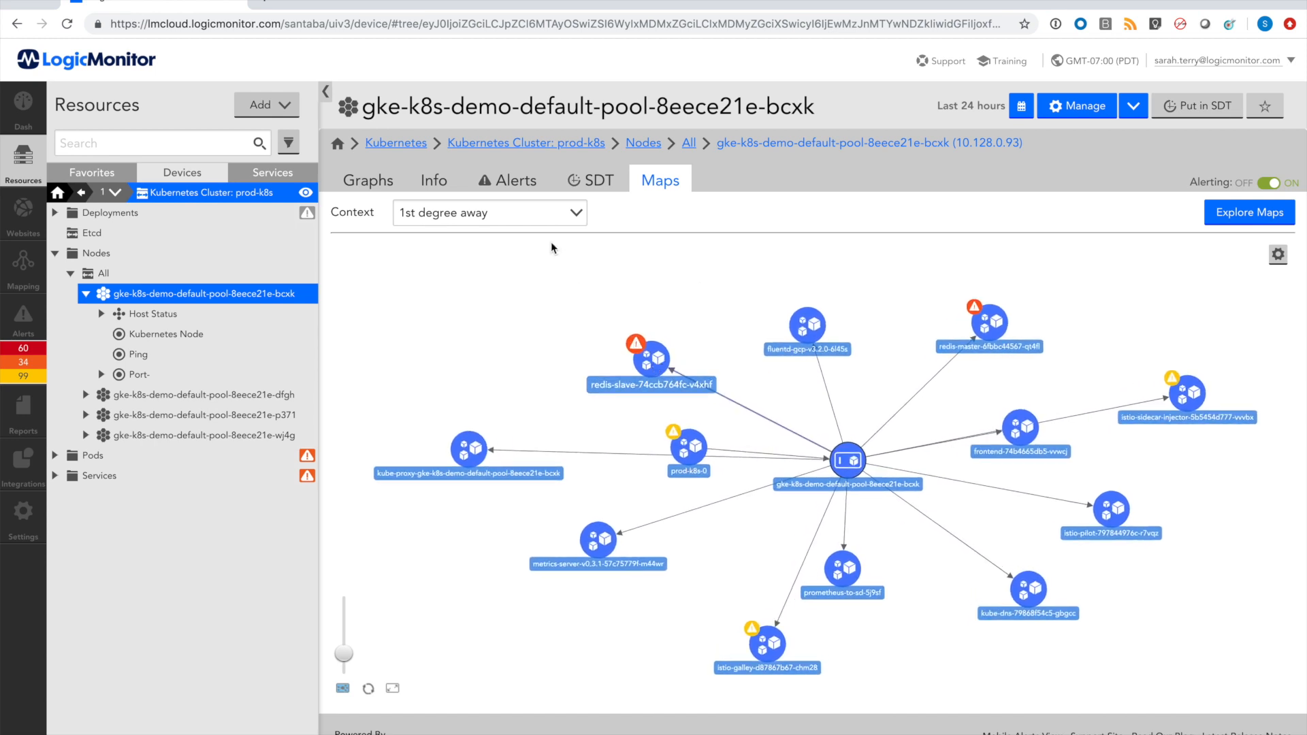
pyautogui.click(490, 212)
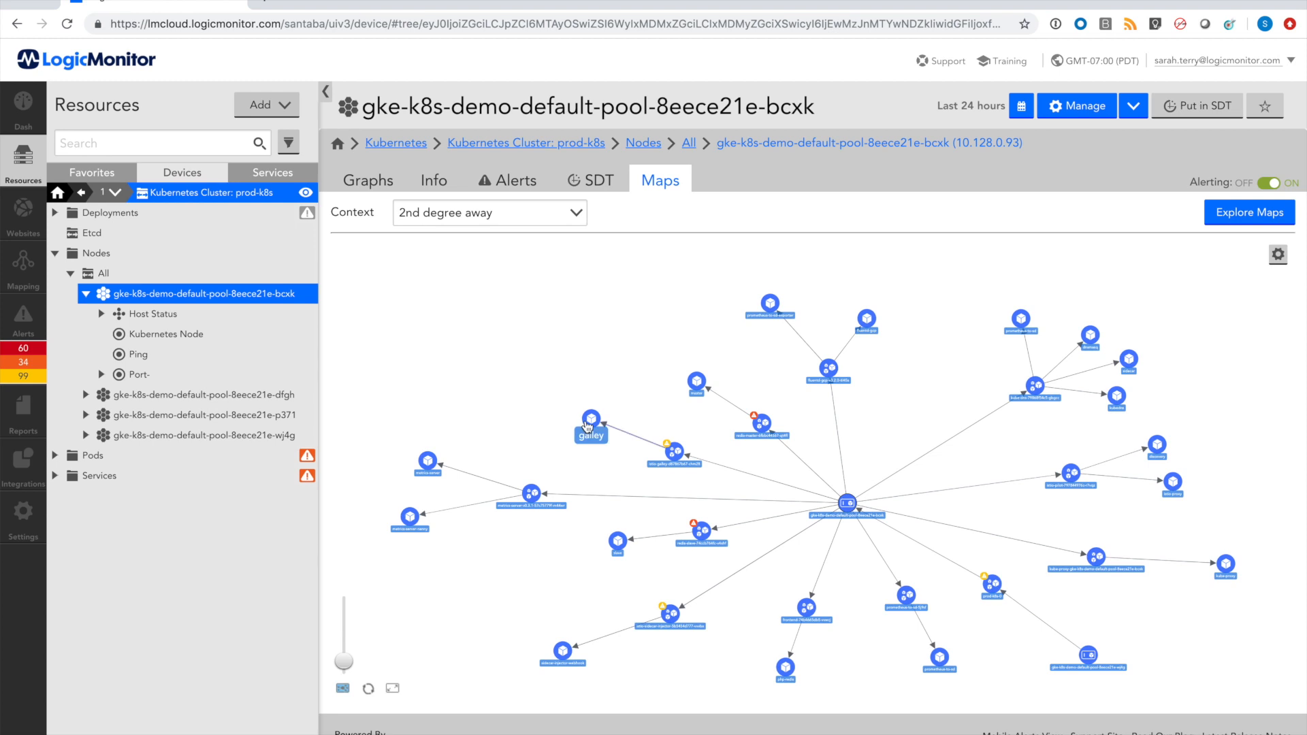
pyautogui.moveTo(673, 449)
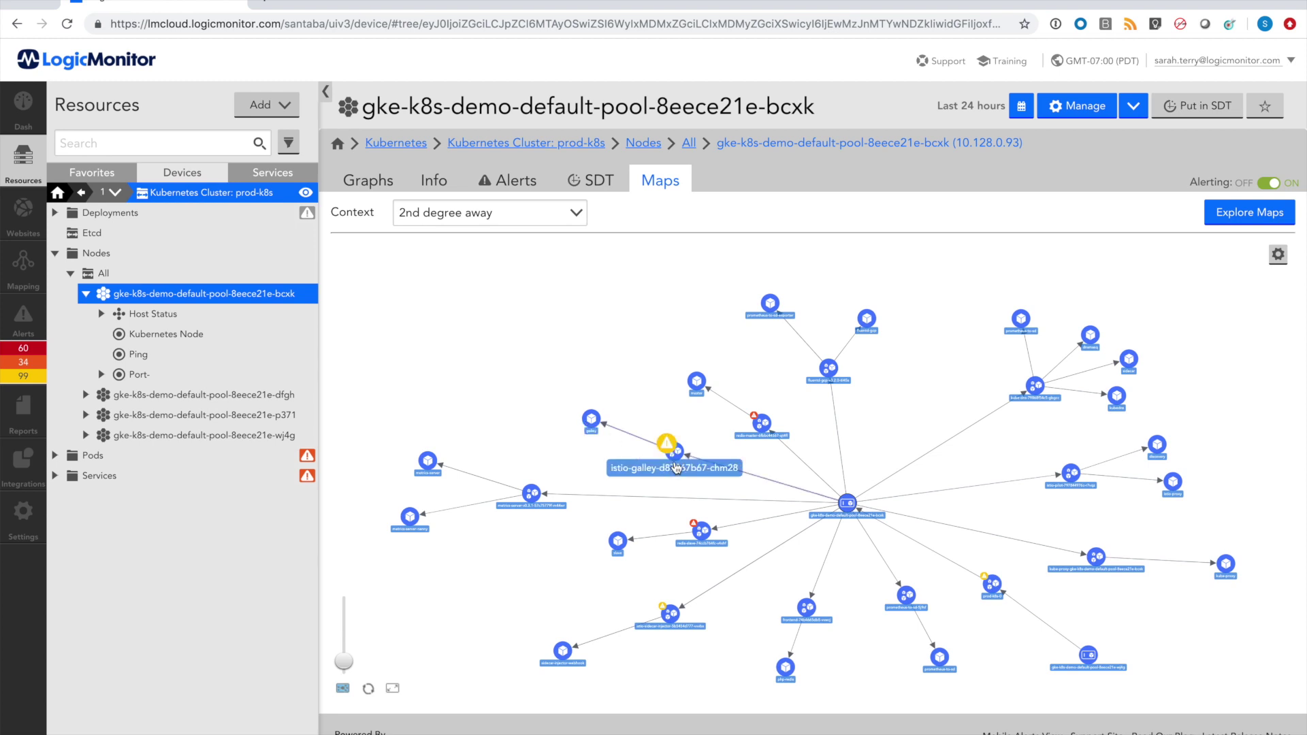
pyautogui.moveTo(630, 338)
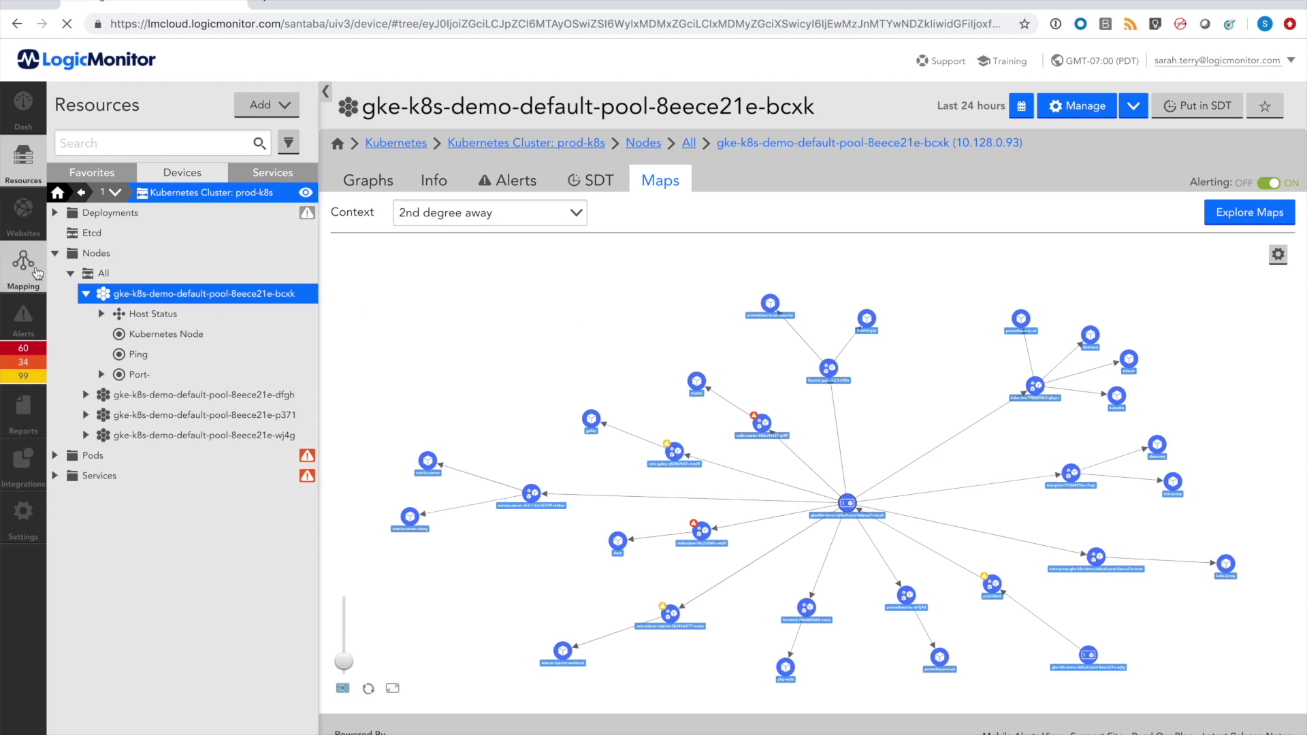
# Step: From Mapping's Ungrouped saved maps, view the RCA Demo map
pyautogui.click(23, 258)
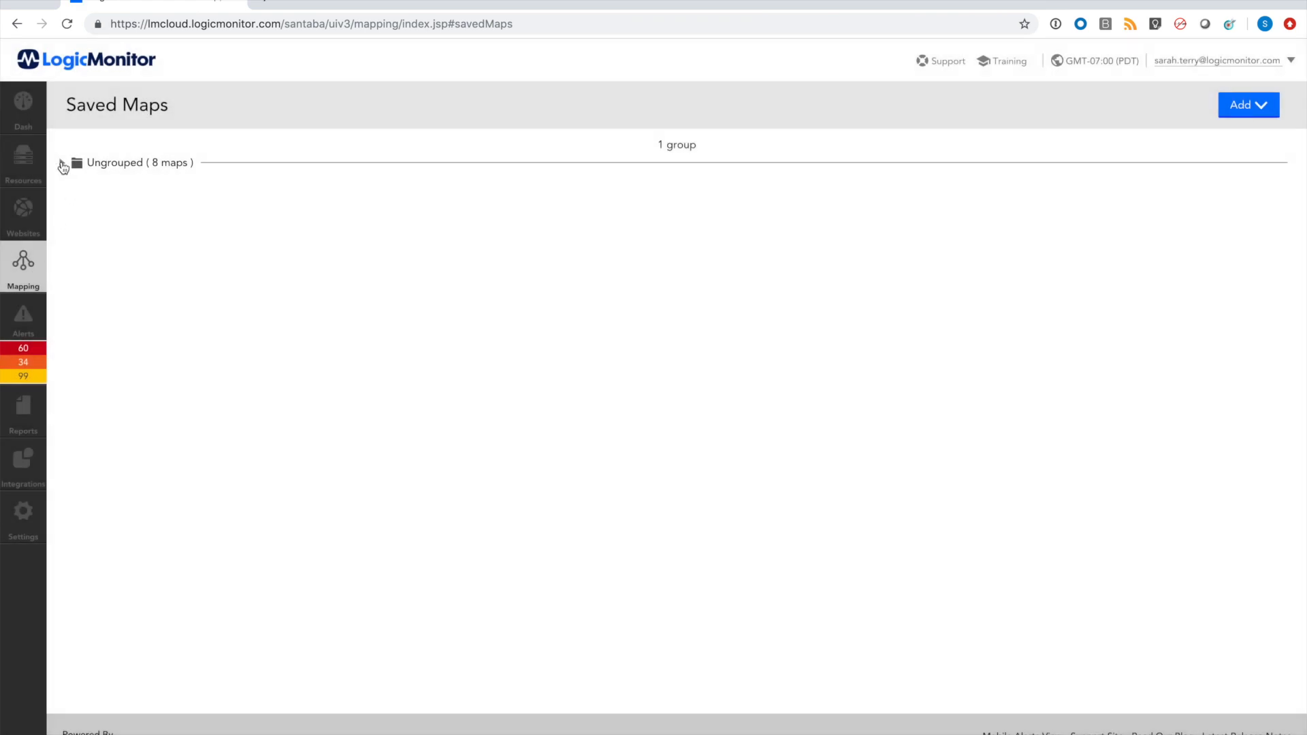
pyautogui.click(63, 163)
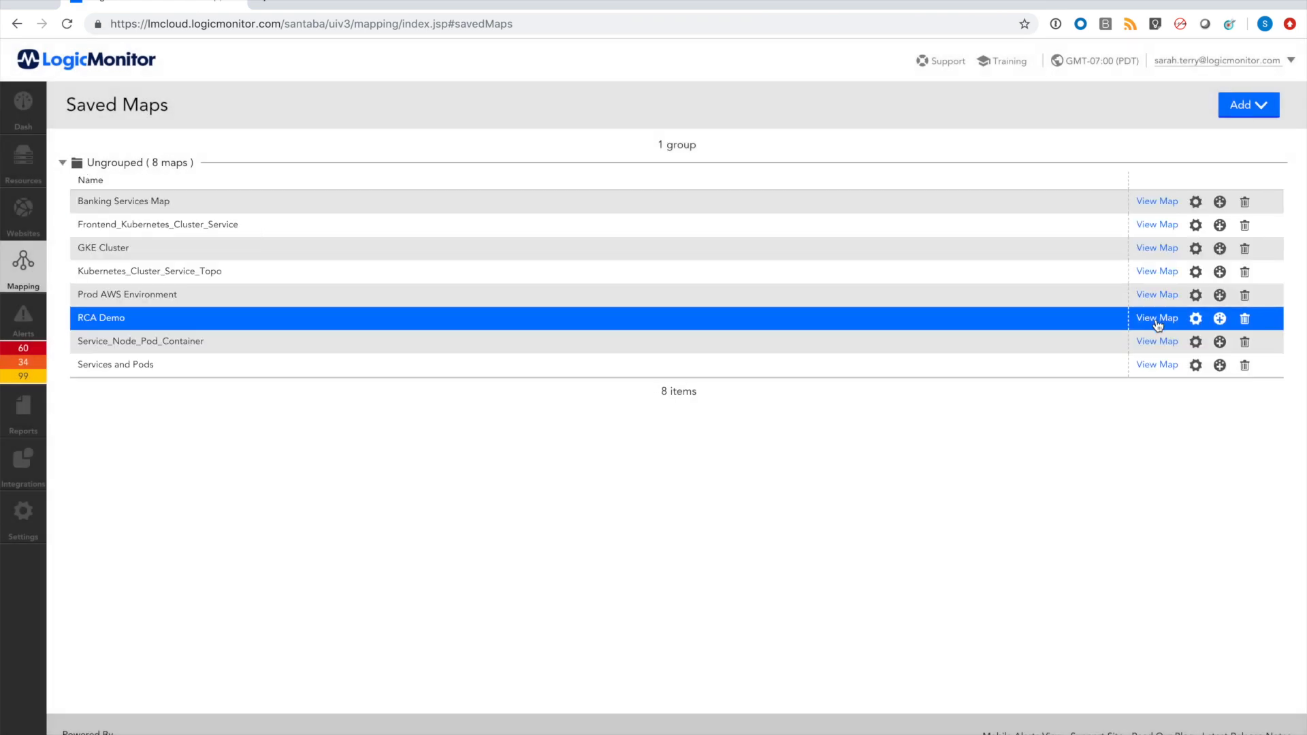
pyautogui.click(1156, 318)
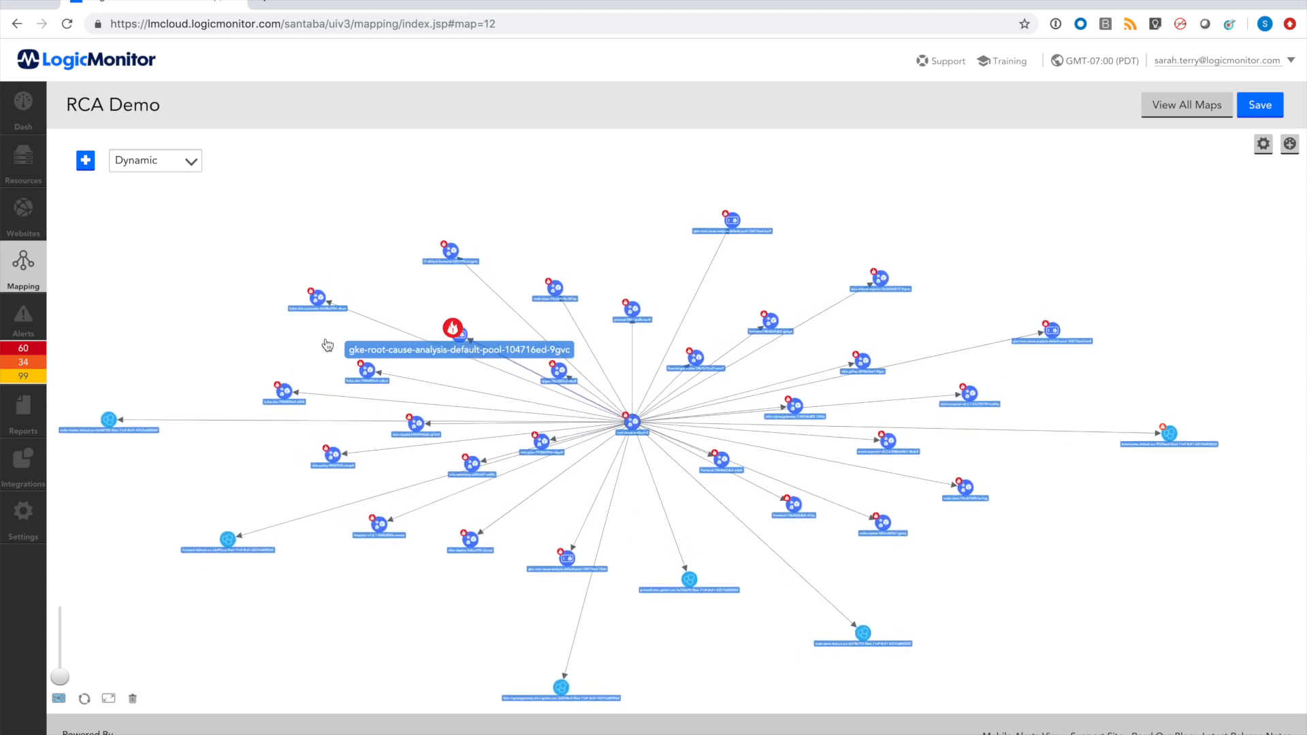
# Step: Filter the new-UI alerts list by group to Kubernetes Cluster: root-cause-analysis
pyautogui.click(23, 316)
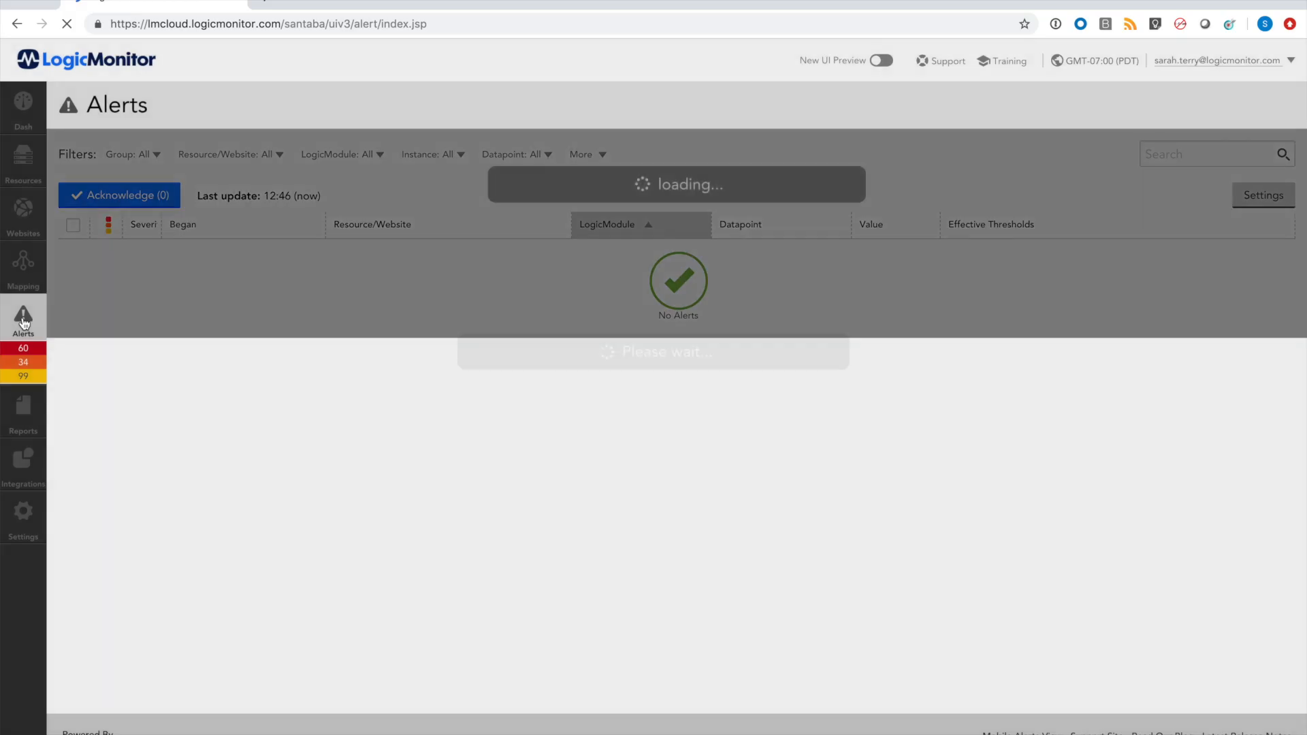
pyautogui.click(884, 62)
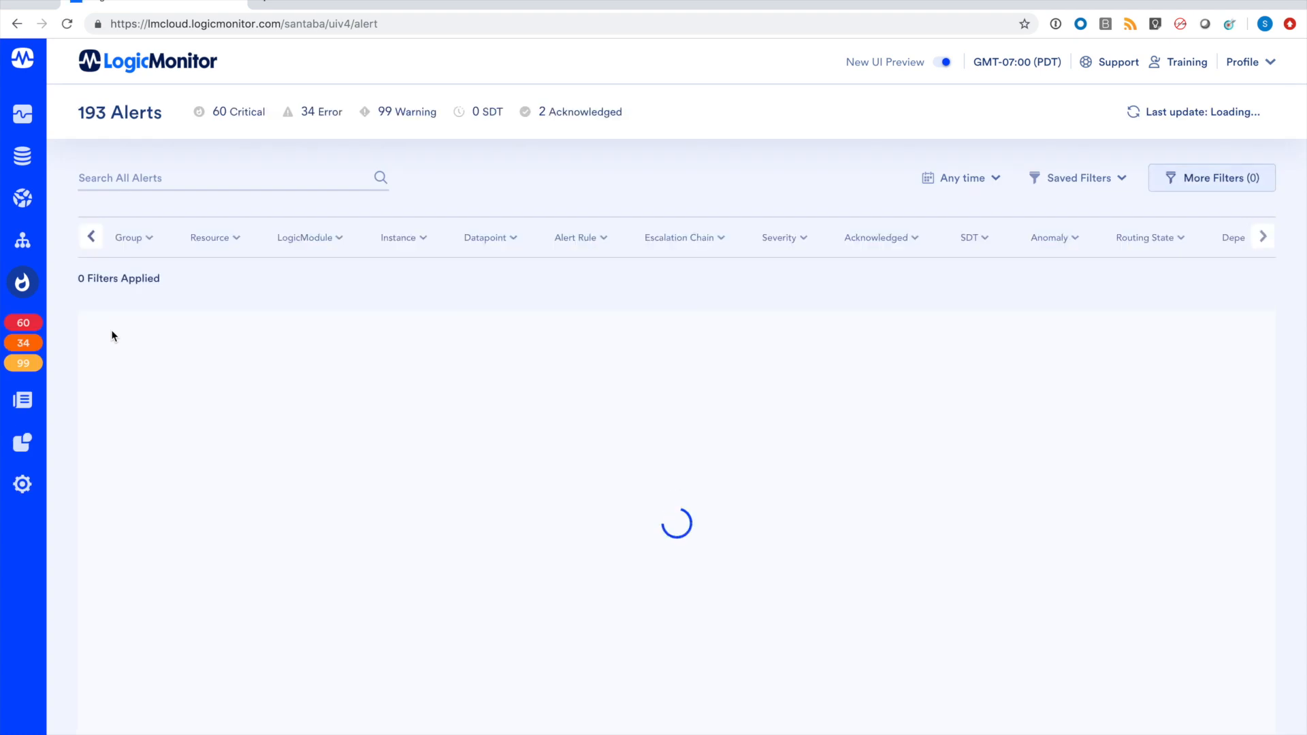
pyautogui.click(130, 236)
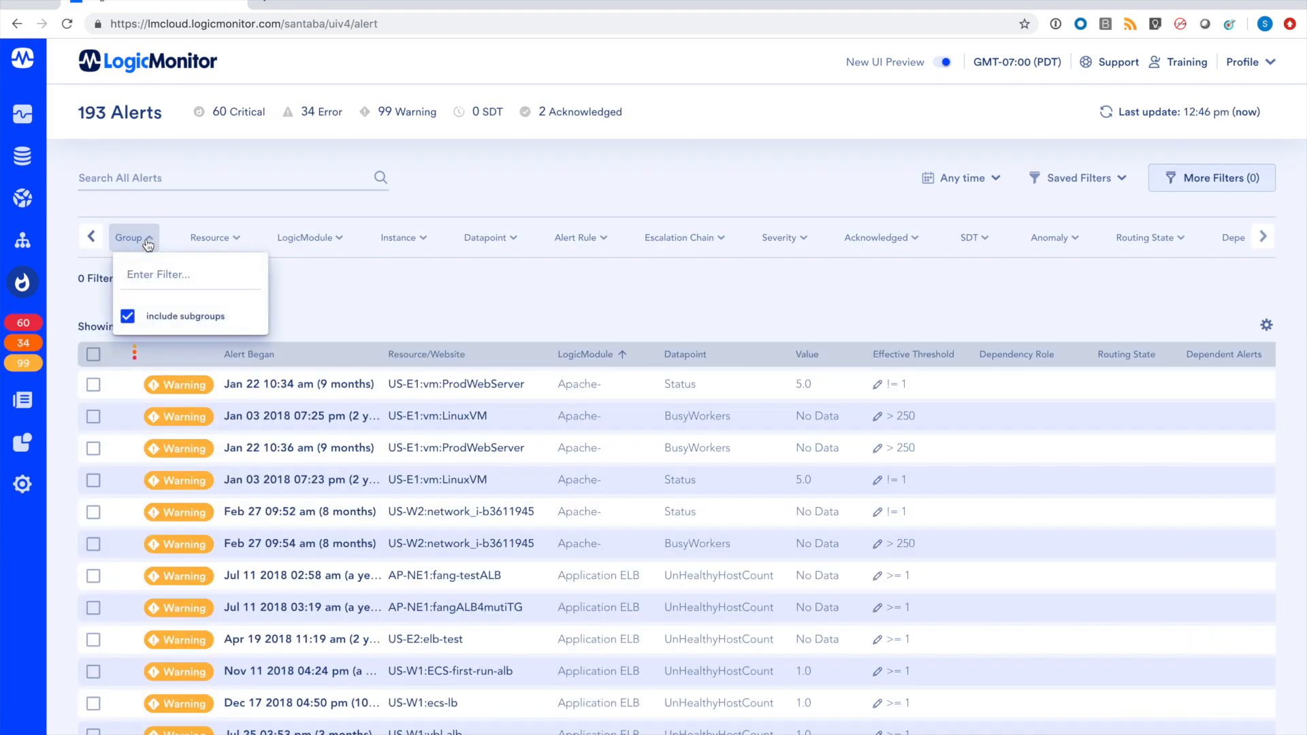
pyautogui.write('root')
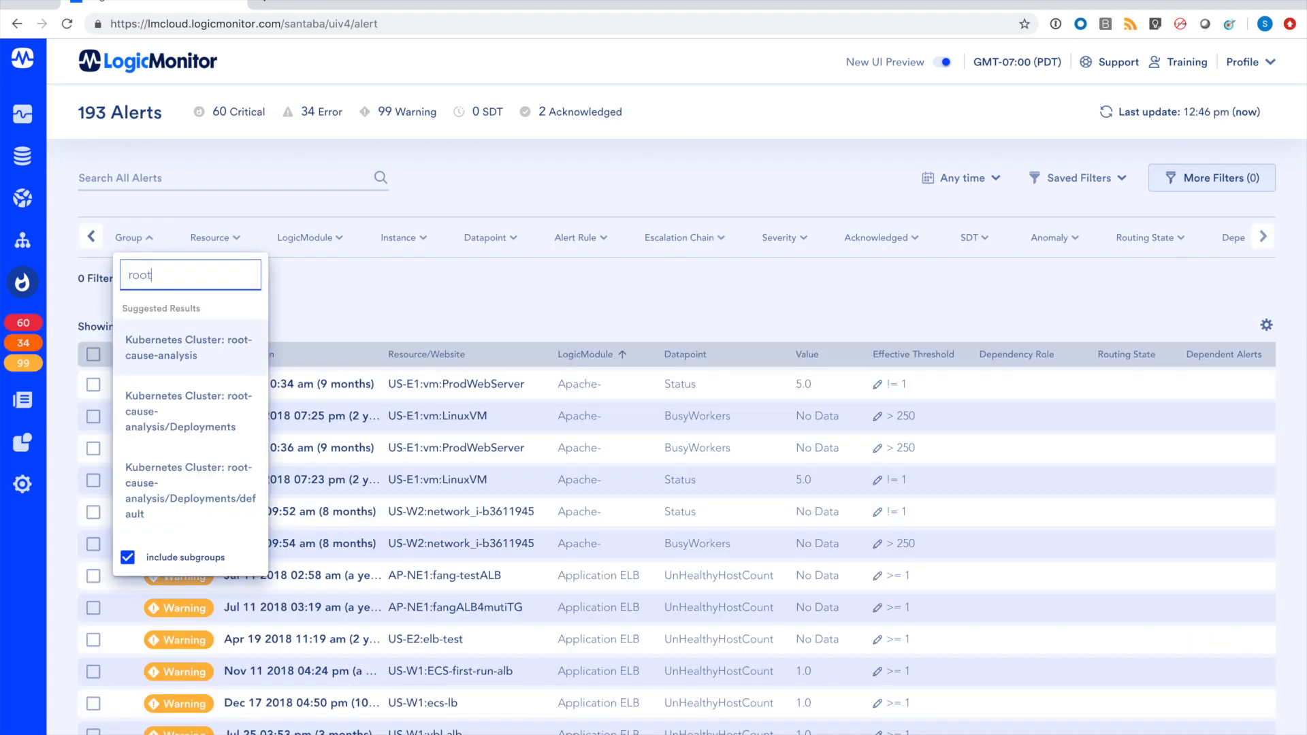
pyautogui.click(187, 347)
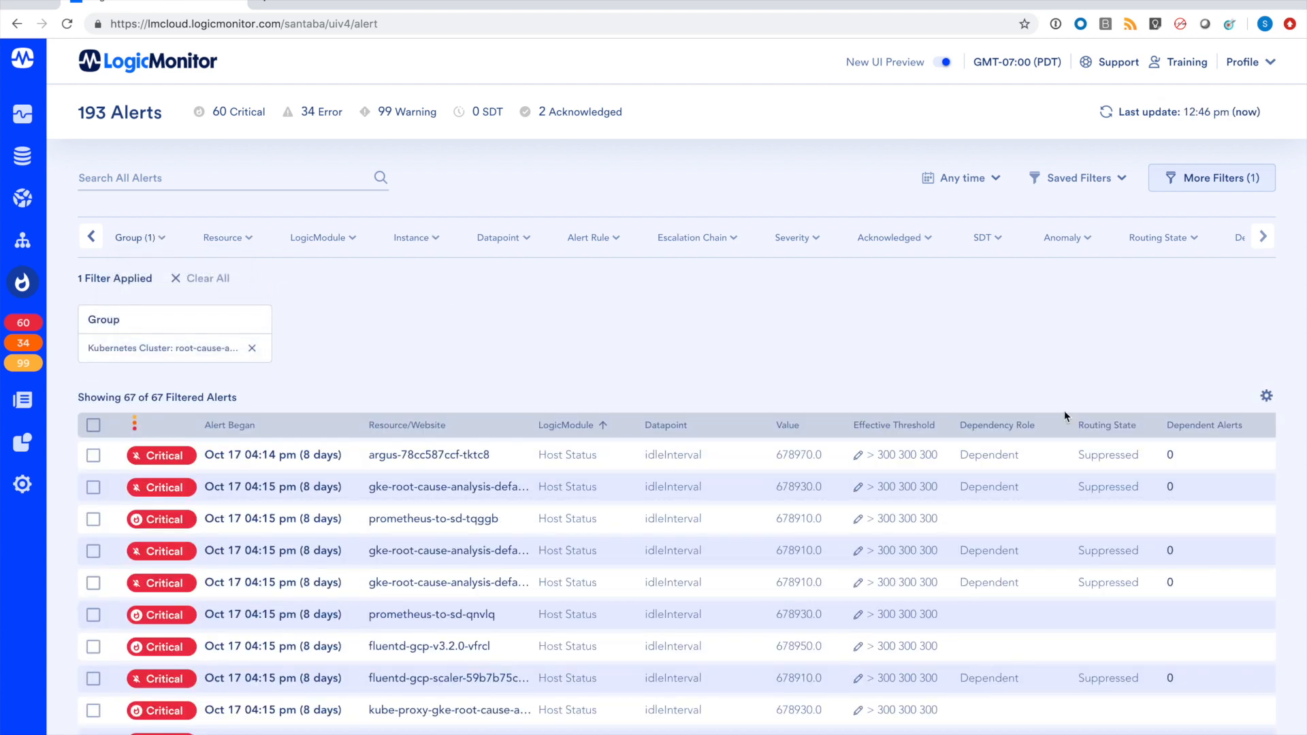
pyautogui.moveTo(1041, 455)
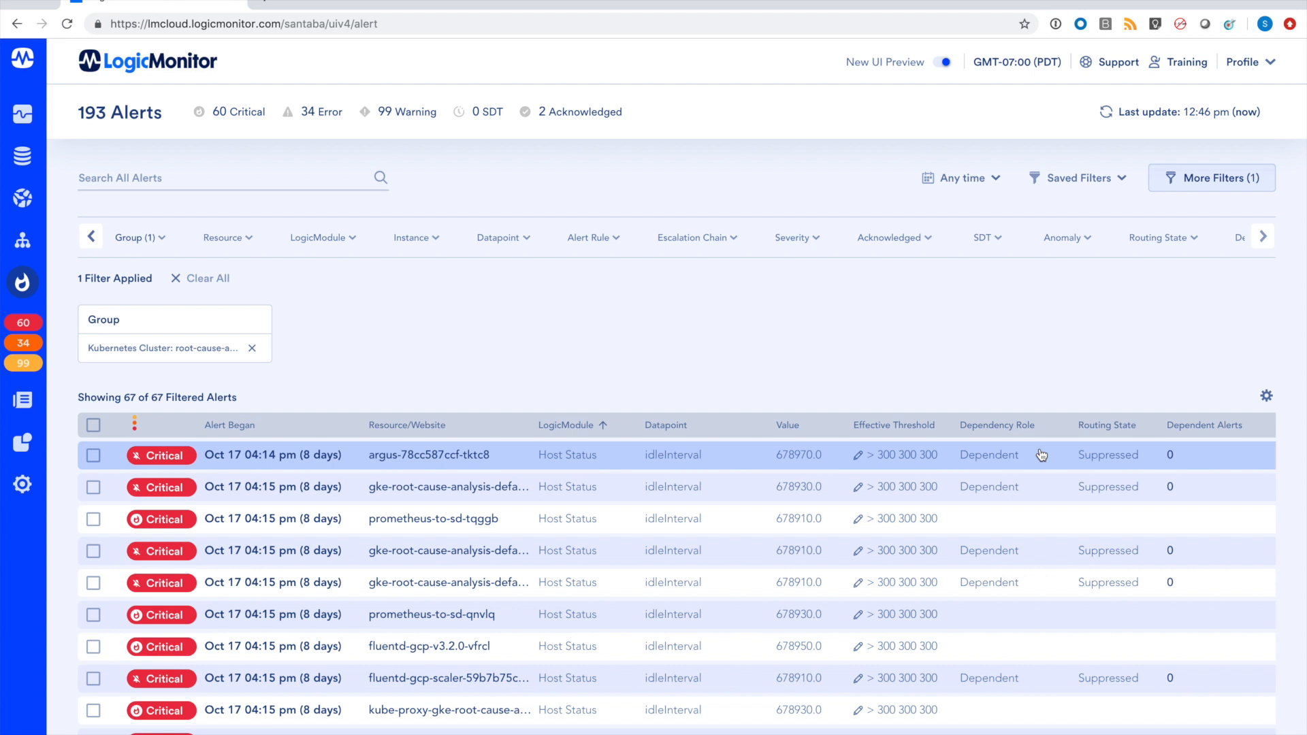
pyautogui.moveTo(1033, 460)
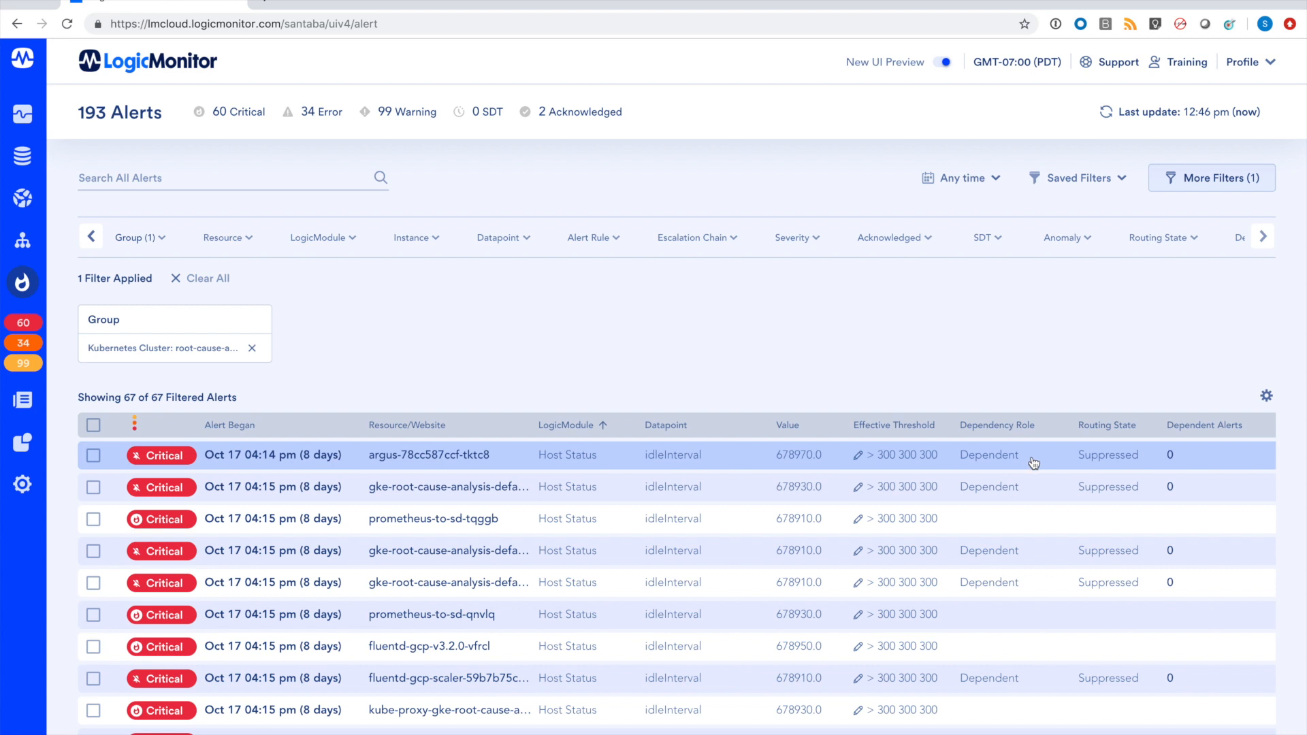
# Step: Scroll the alert table down to the root-cause-analysis-0 originating alert
pyautogui.scroll(-3)
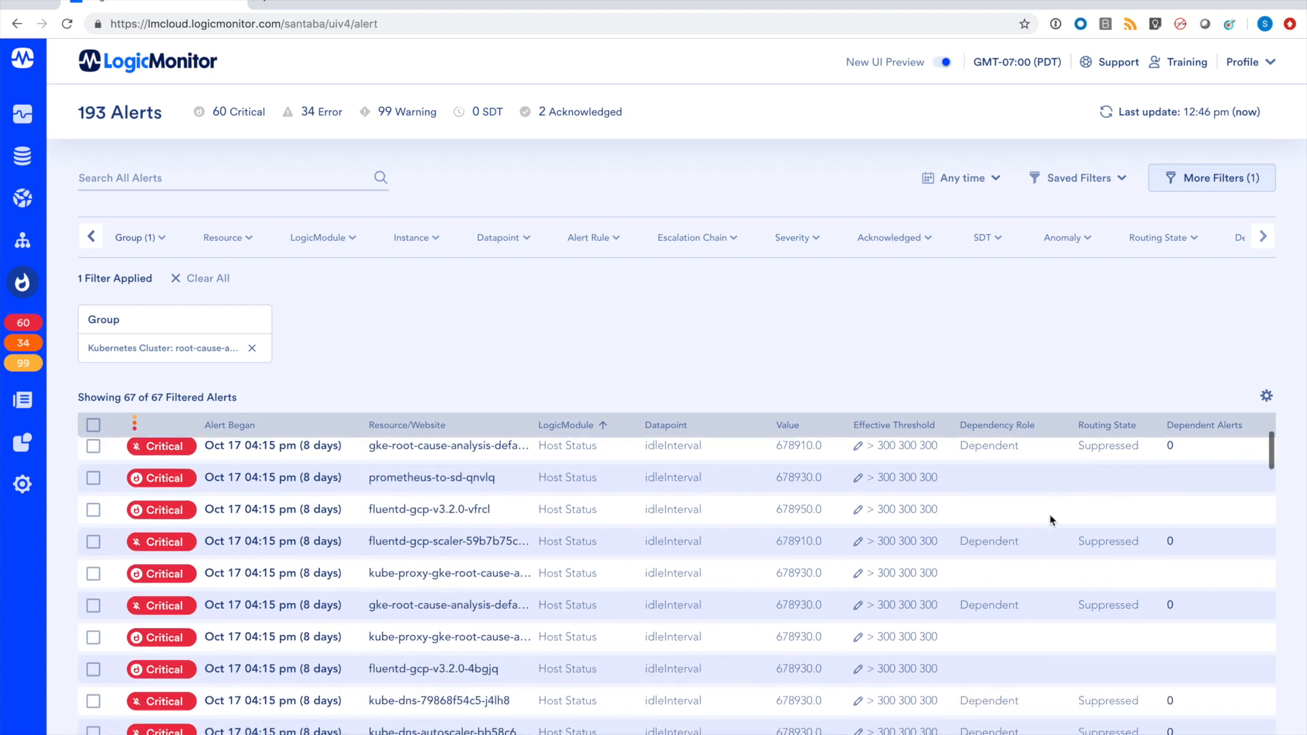
pyautogui.scroll(-3)
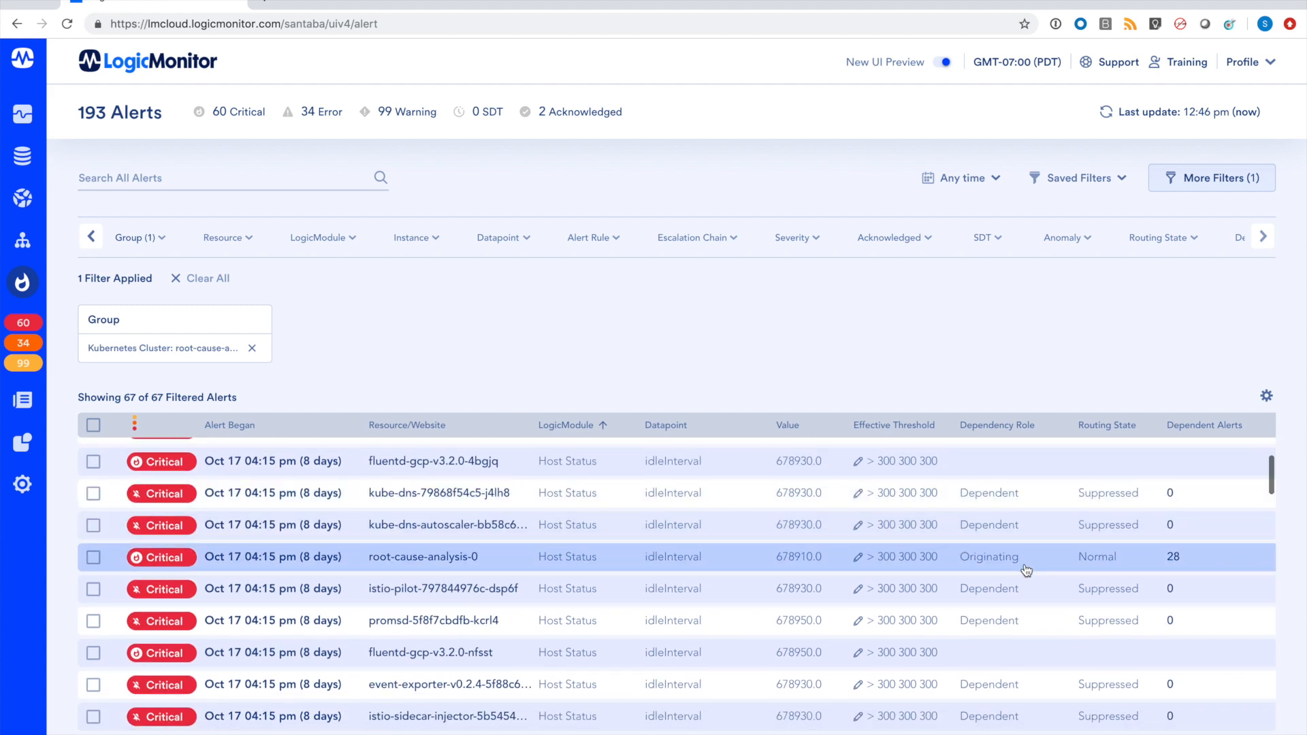
pyautogui.moveTo(1059, 557)
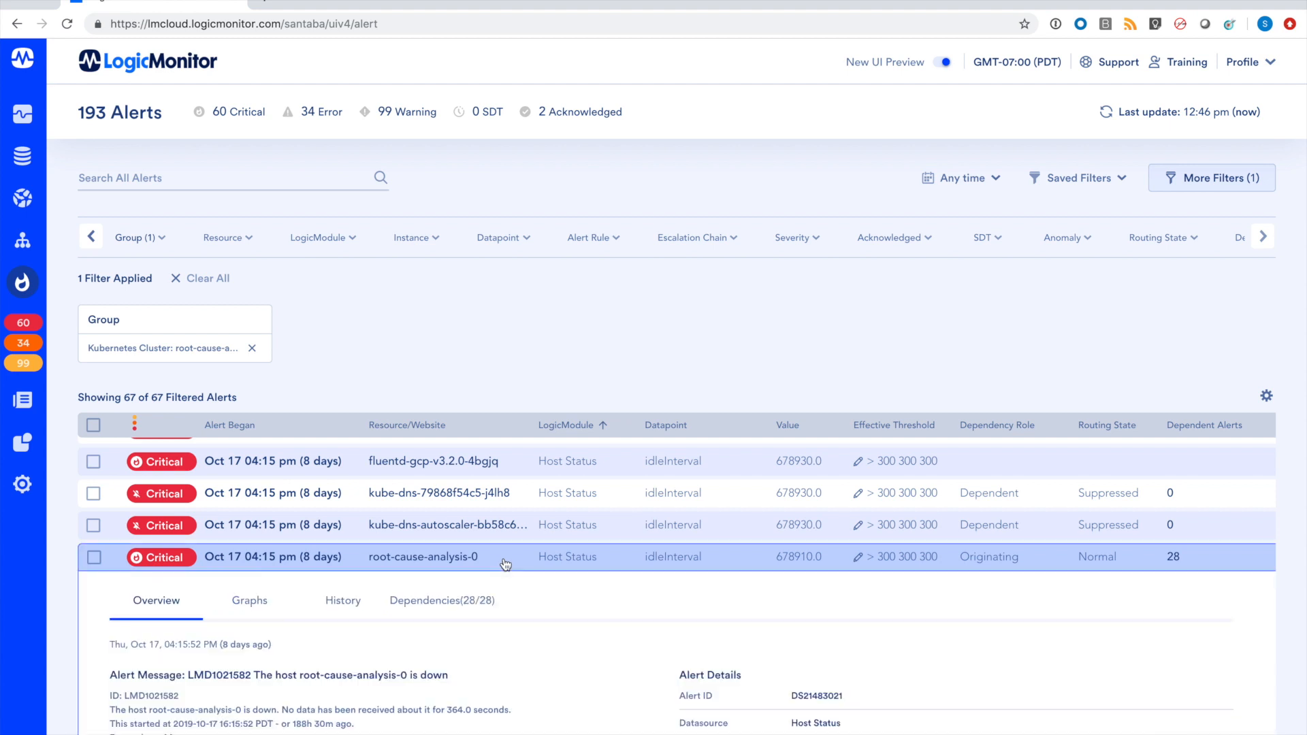
# Step: Collapse the root-cause-analysis-0 alert's details back into the filtered list
pyautogui.click(441, 600)
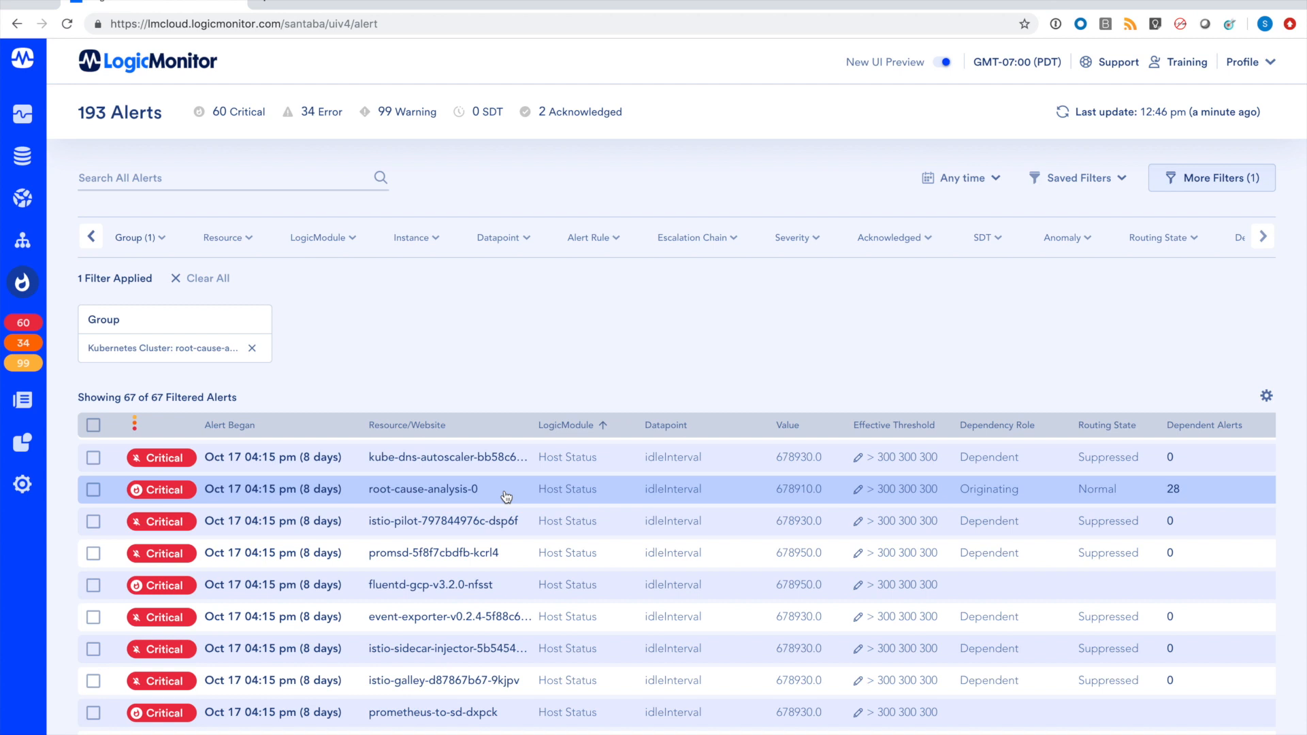
pyautogui.moveTo(820, 218)
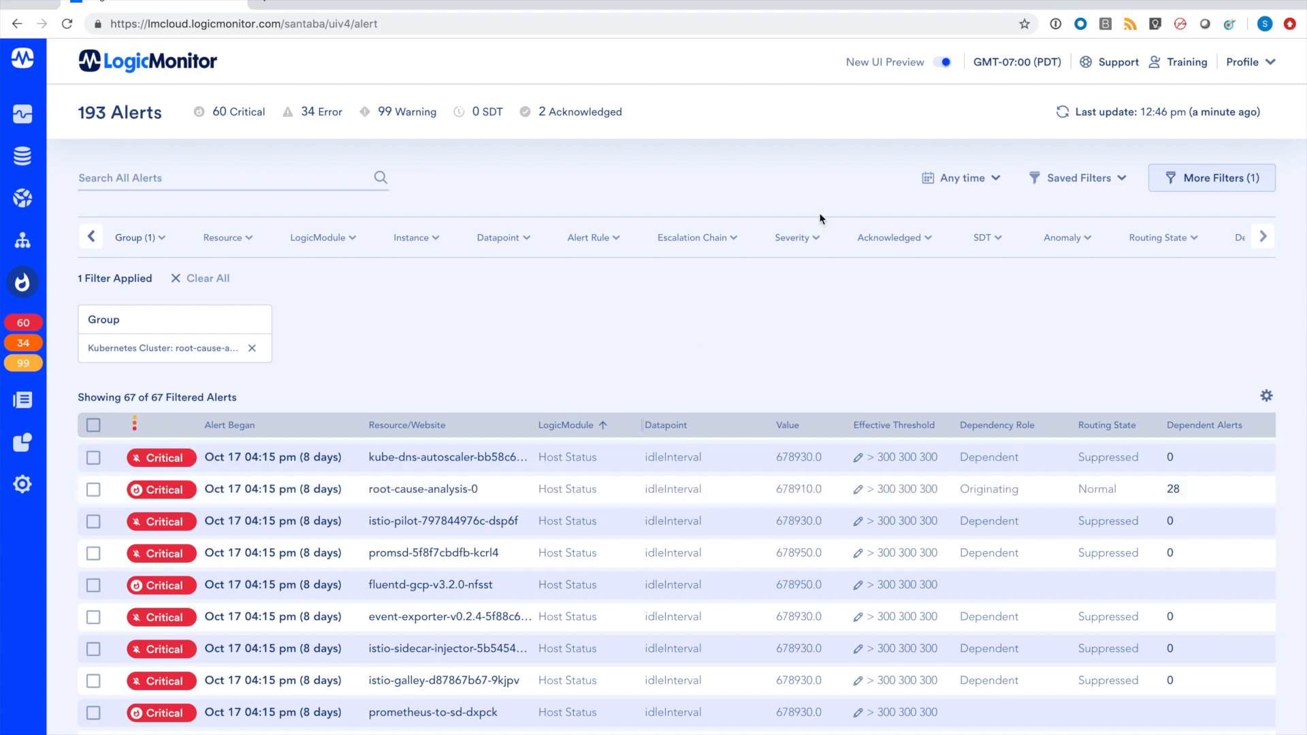